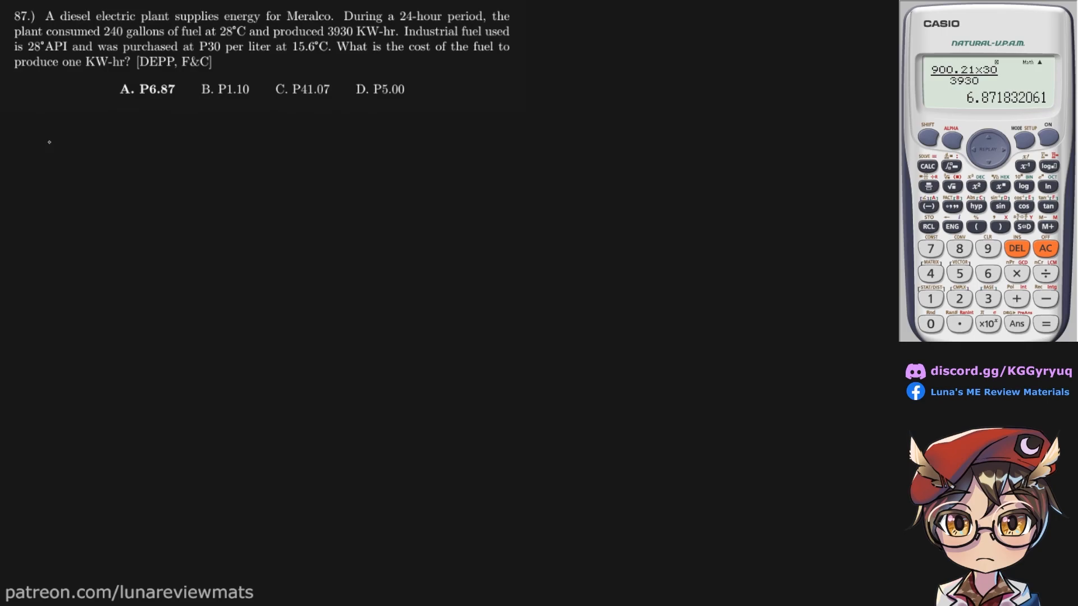
{"action": "mouse_move", "coordinate": [25, 122]}
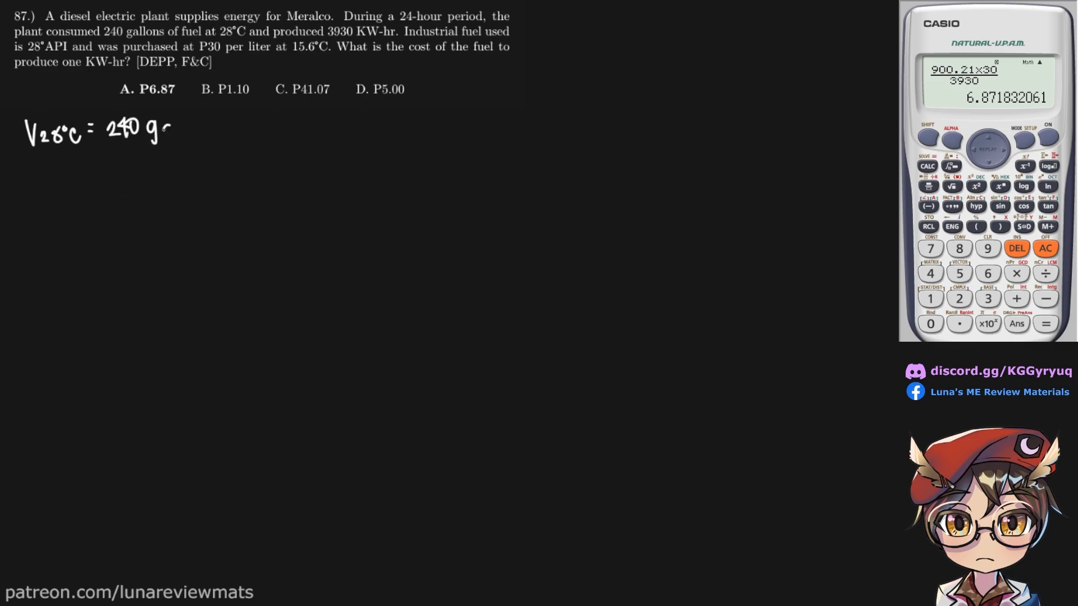
- Write the givens V28°C = 240 gal, W = 3930 kWh and API = 28°
{"action": "type", "text": "al"}
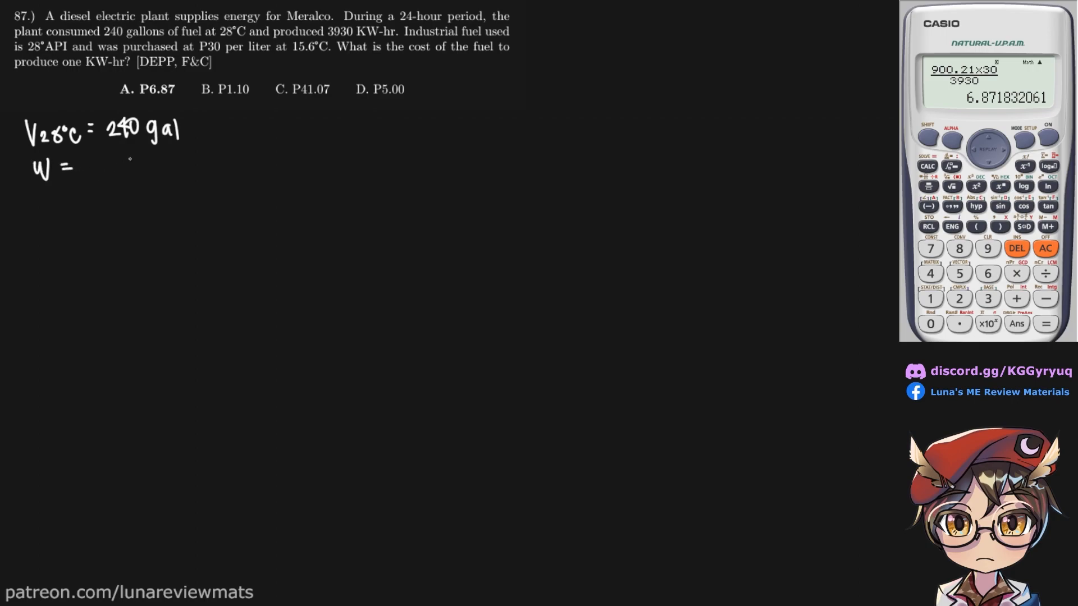
{"action": "type", "text": "39"}
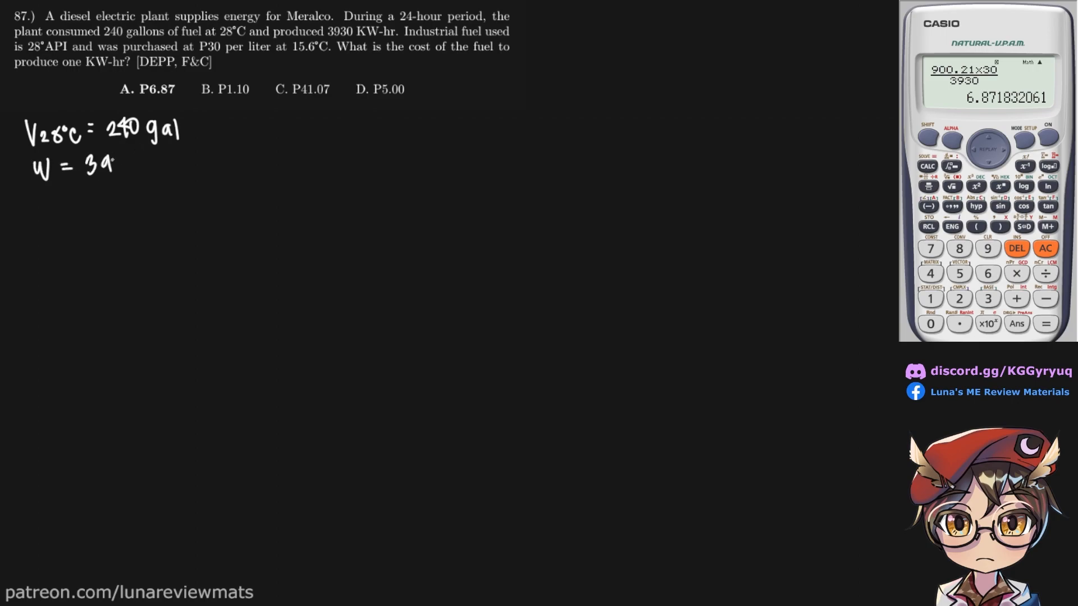
{"action": "type", "text": "3930 k"}
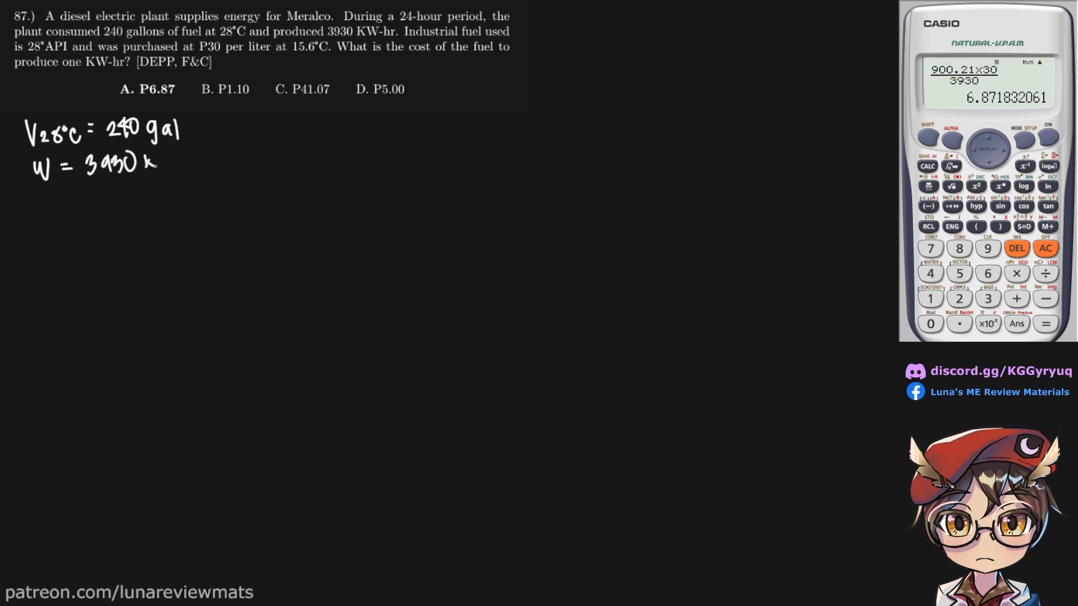
{"action": "type", "text": "KWh"}
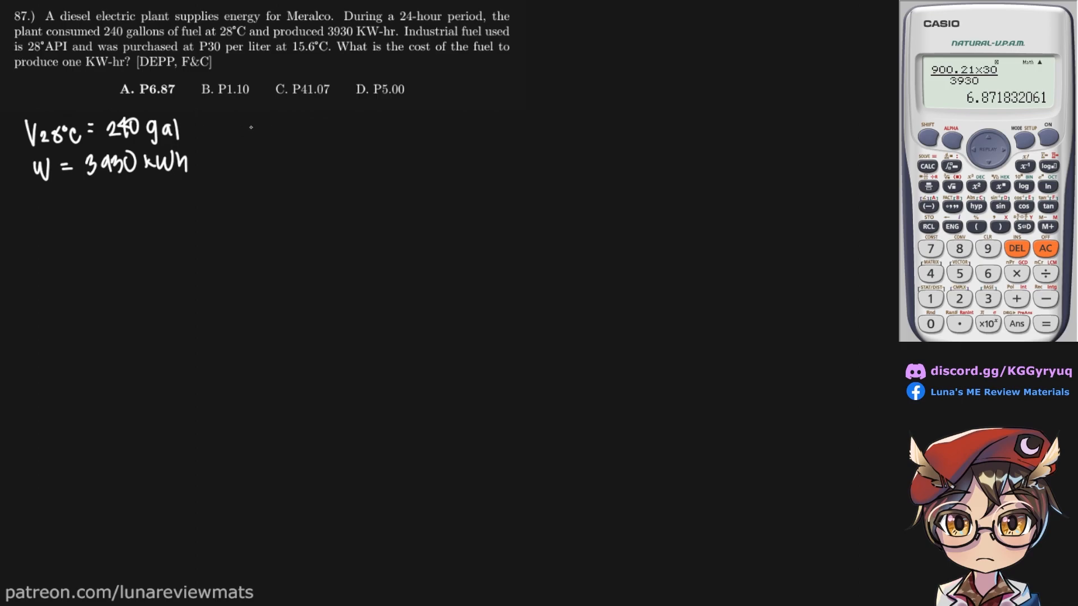
{"action": "type", "text": "API = 28"}
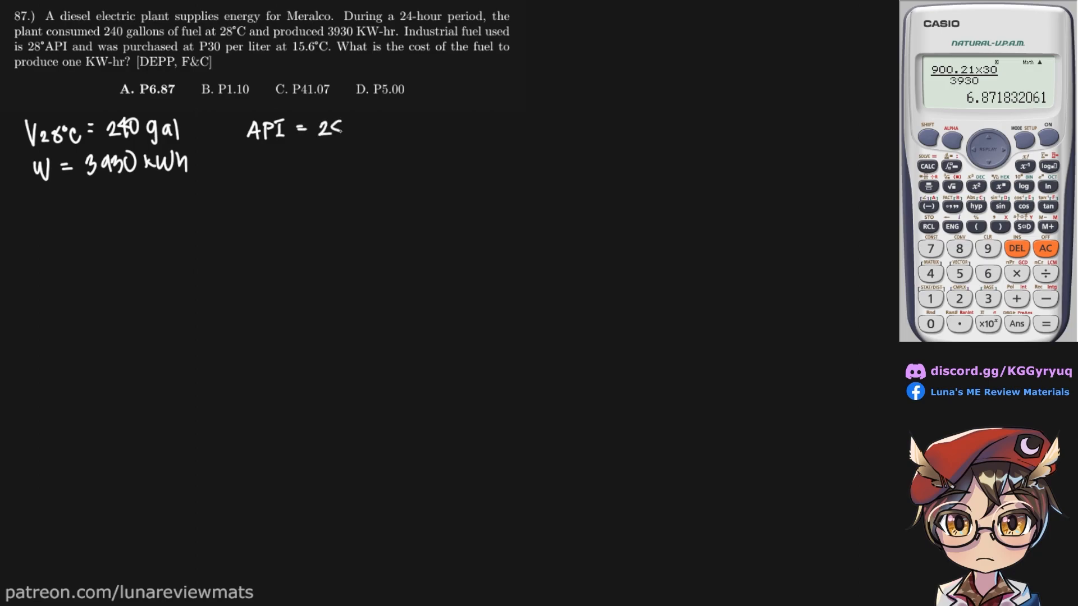
{"action": "type", "text": "28°"}
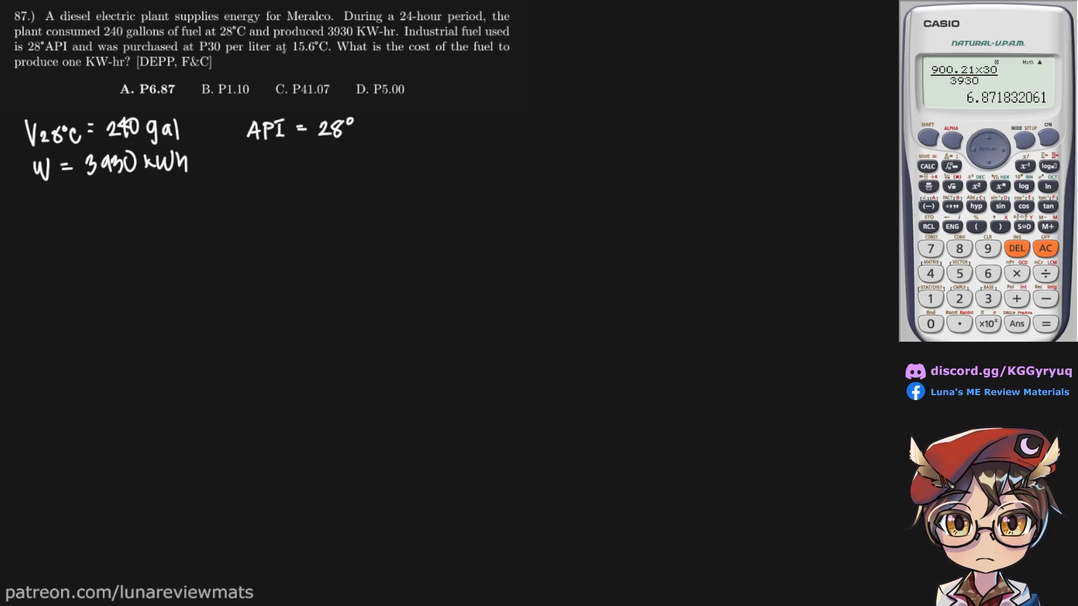
{"action": "mouse_move", "coordinate": [305, 69]}
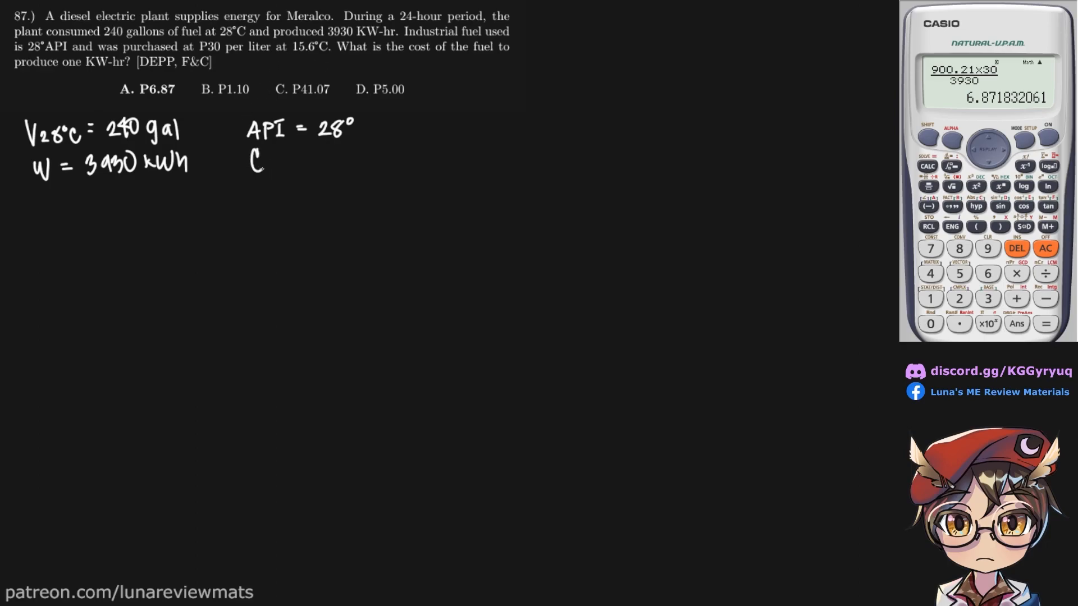
- Write C15.6°C = 30 P/L and the unknown cost C = ? in P/kWh
{"action": "type", "text": "15.6°C ="}
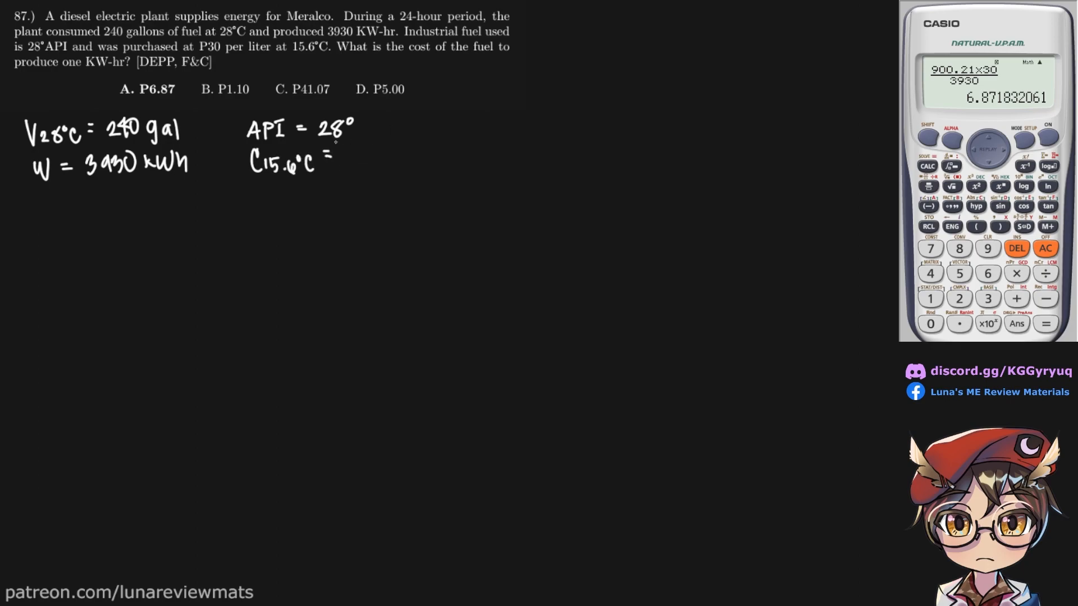
{"action": "type", "text": "30 P/L"}
{"action": "type", "text": "C = ? P/"}
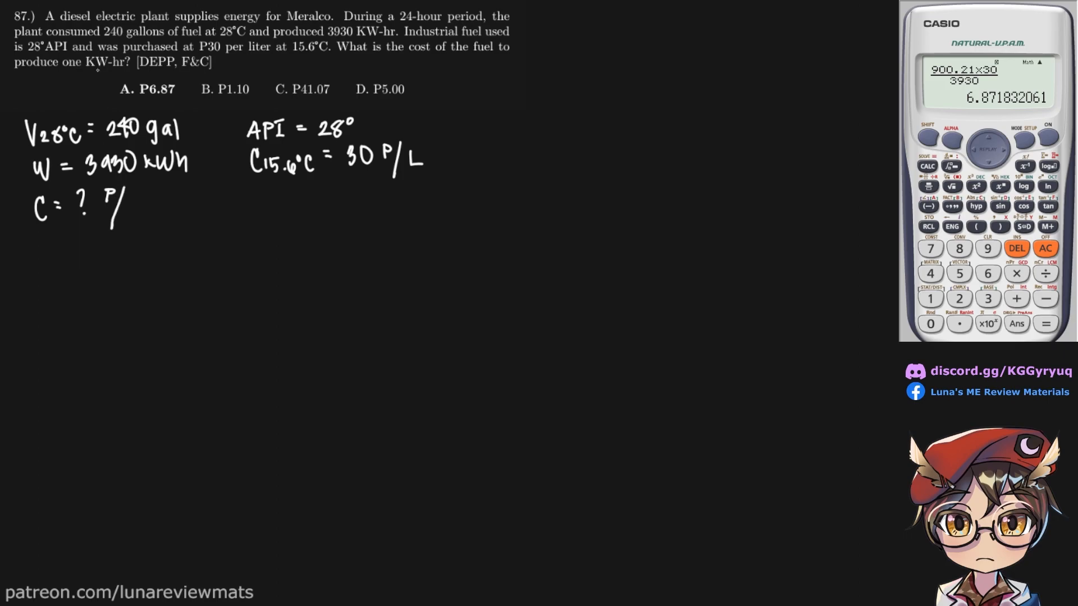
{"action": "type", "text": "kWh"}
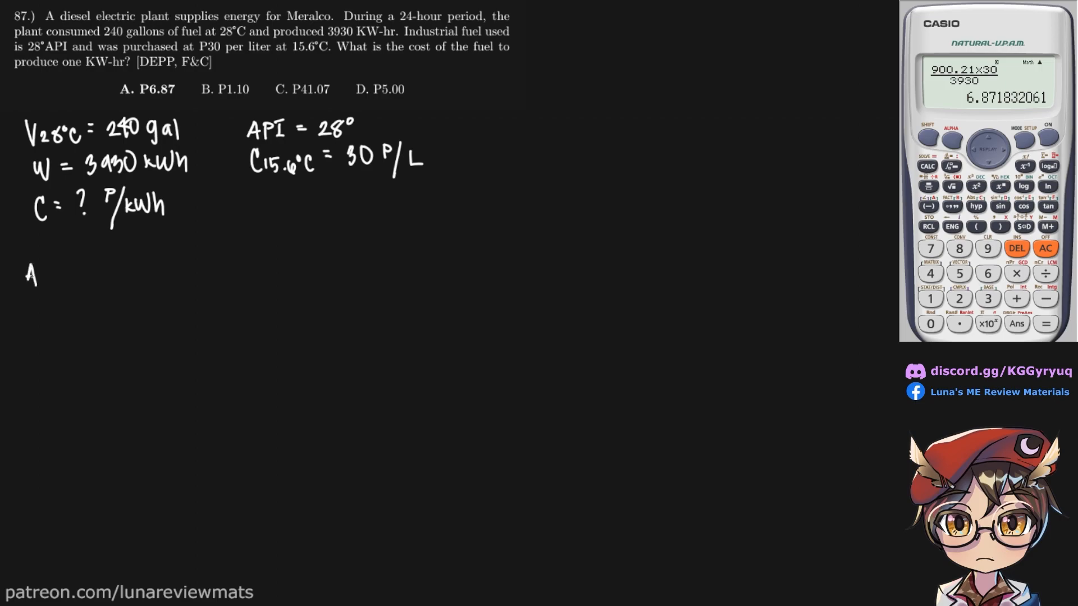
- Write API = 141.5/SG15.6°C − 131.5 with 28° substituted in red for API
{"action": "type", "text": "API = 141.5/SG15.6°C - 131.5"}
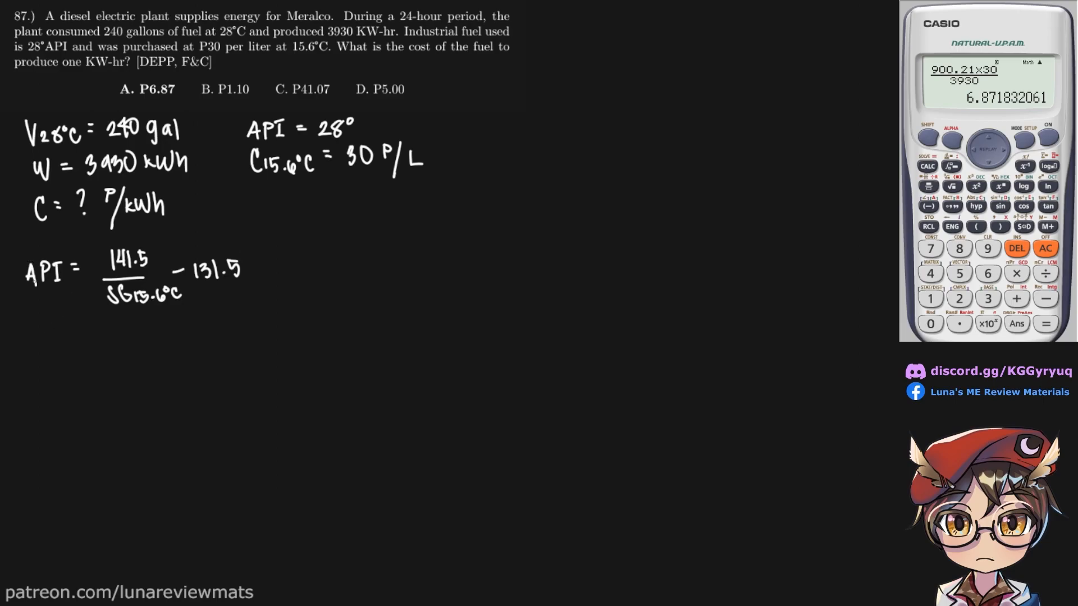
{"action": "left_click_drag", "start_coordinate": [35, 289], "coordinate": [62, 258]}
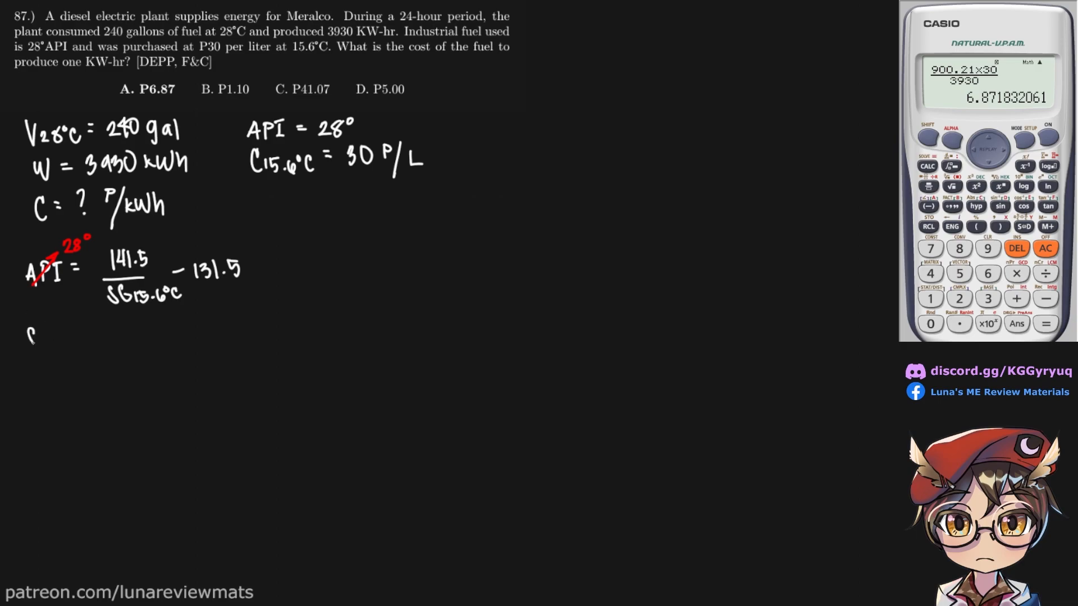
{"action": "type", "text": "SG"}
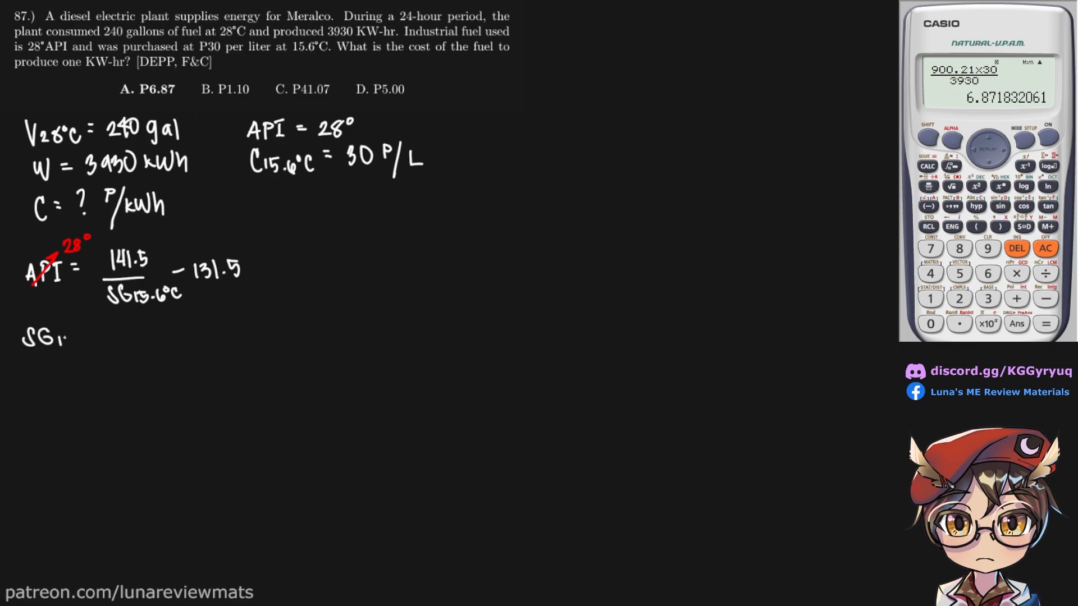
{"action": "type", "text": "15.6°"}
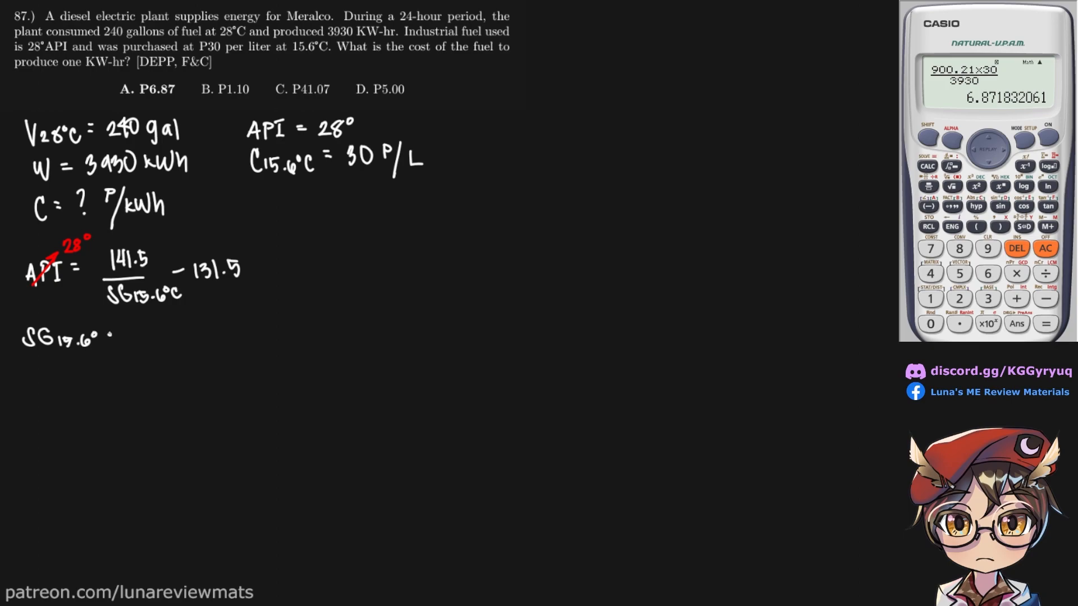
- Record the specific gravity SG15.6°C = 0.887
{"action": "type", "text": "C ="}
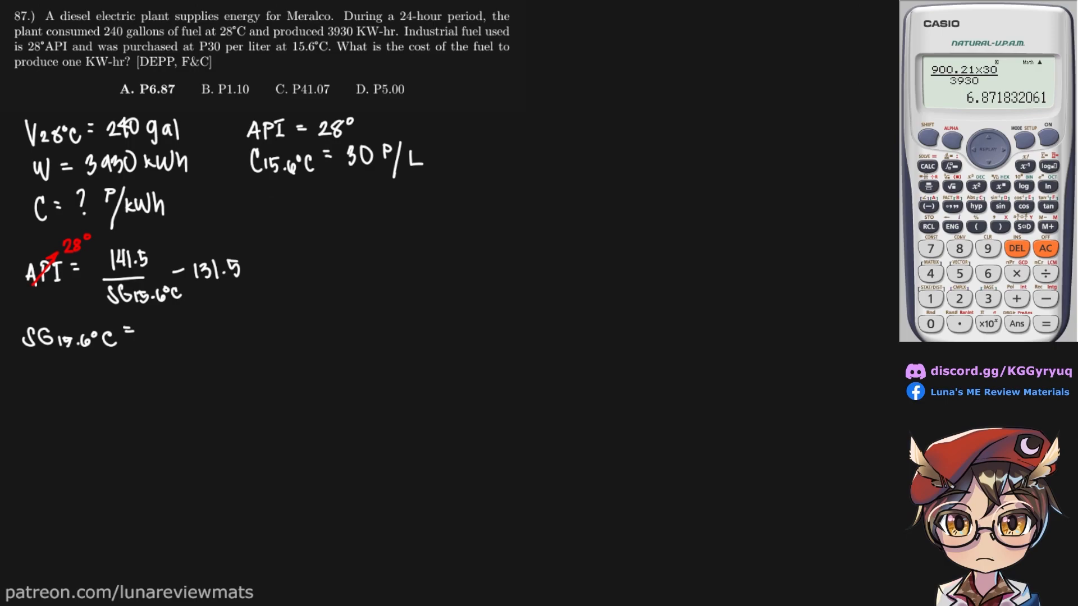
{"action": "type", "text": "0.88"}
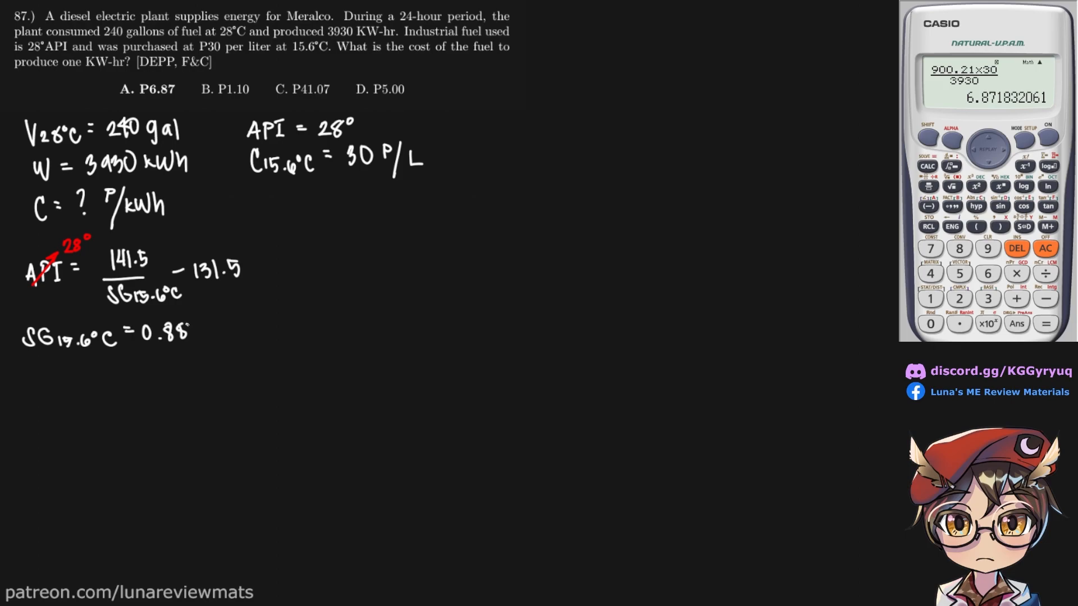
{"action": "type", "text": "7"}
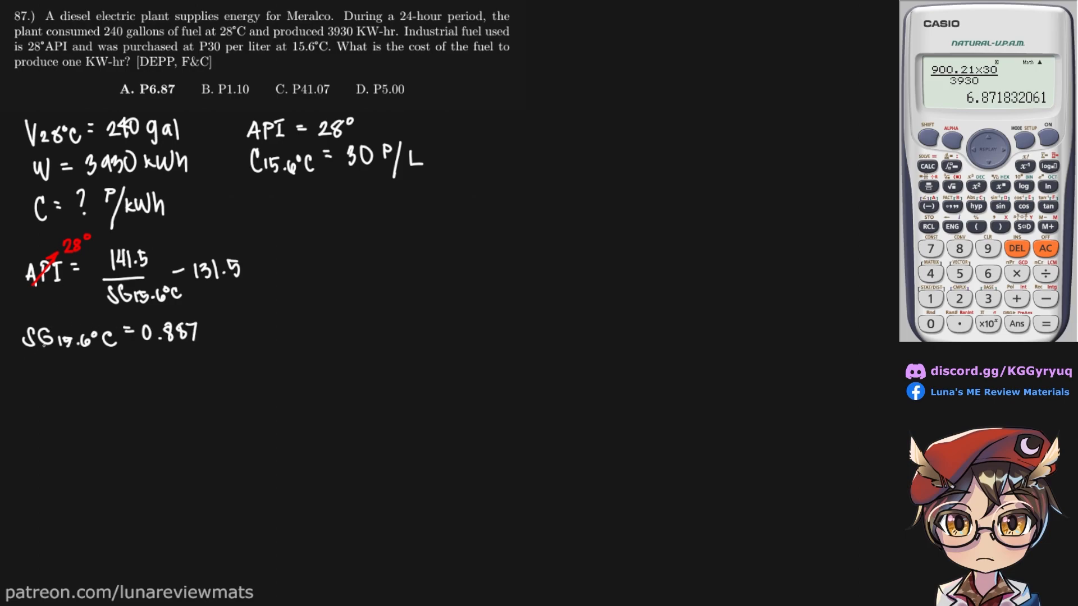
- Write the correction factor CF = 1 − 7.2×10⁻⁴(28 − 15.6)
{"action": "type", "text": "C"}
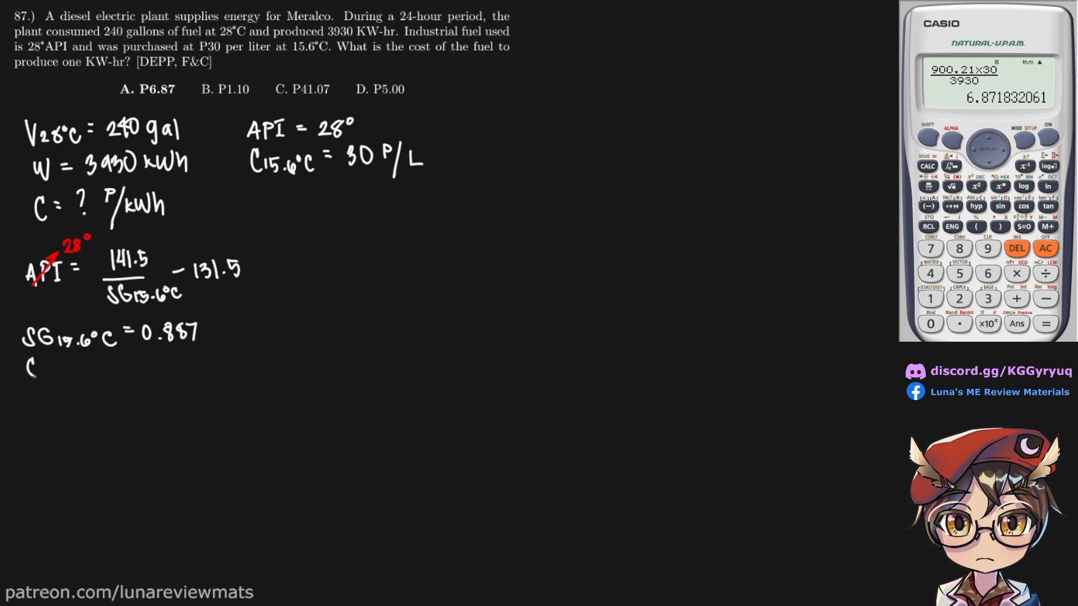
{"action": "type", "text": "CF = 1 - 7.2×10"}
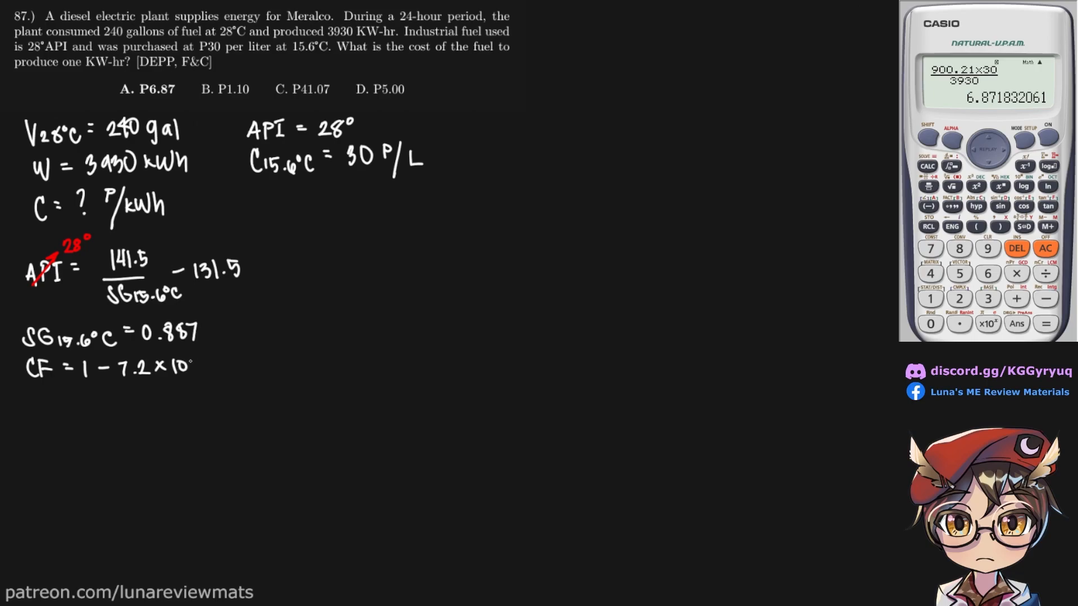
{"action": "type", "text": "-4("}
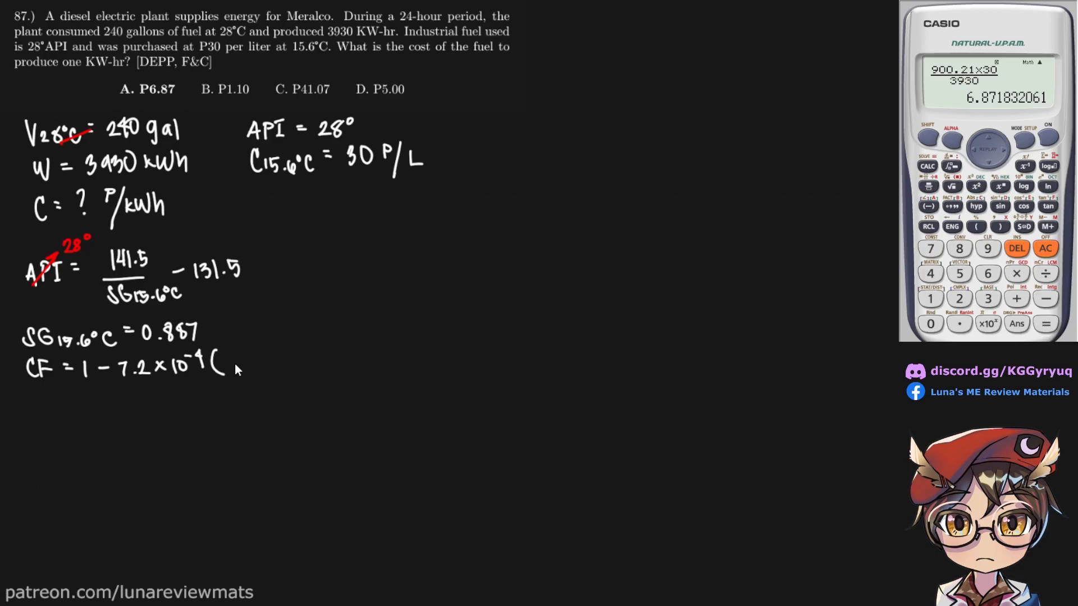
{"action": "type", "text": "28"}
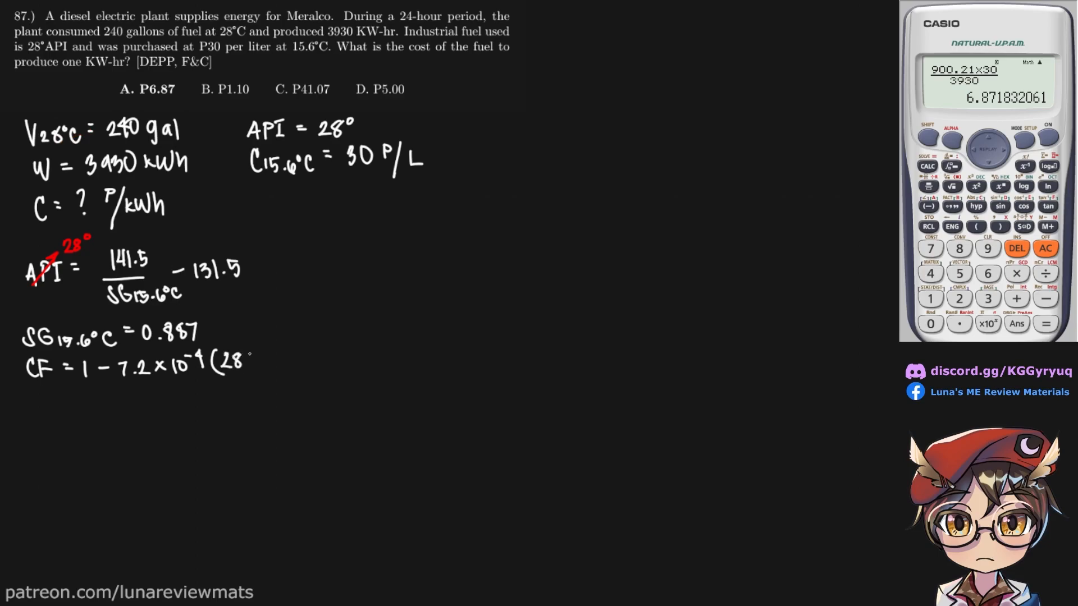
{"action": "type", "text": "-1"}
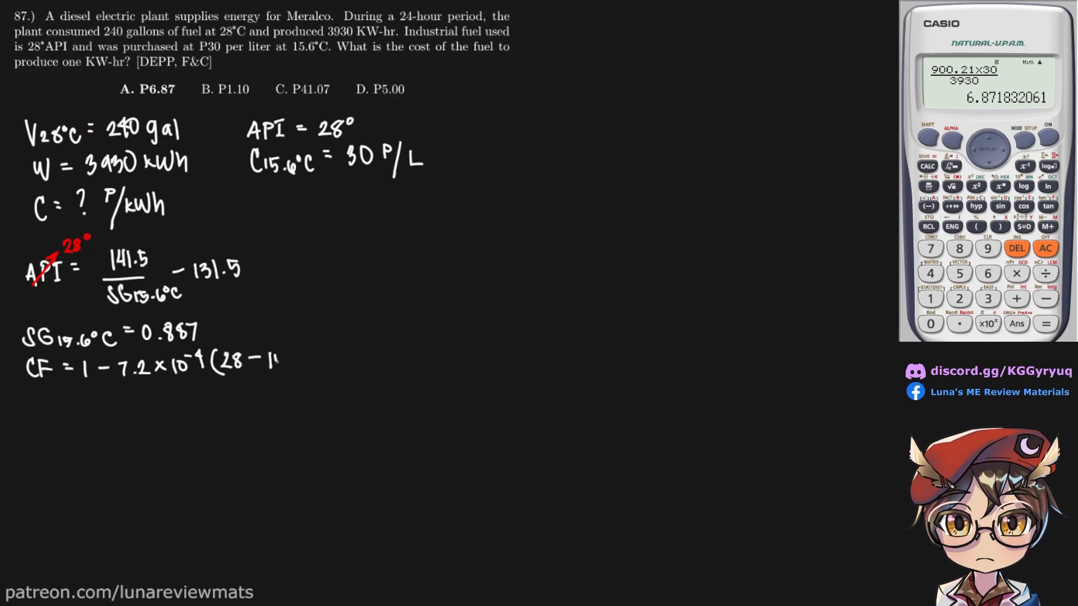
{"action": "type", "text": "15.6)"}
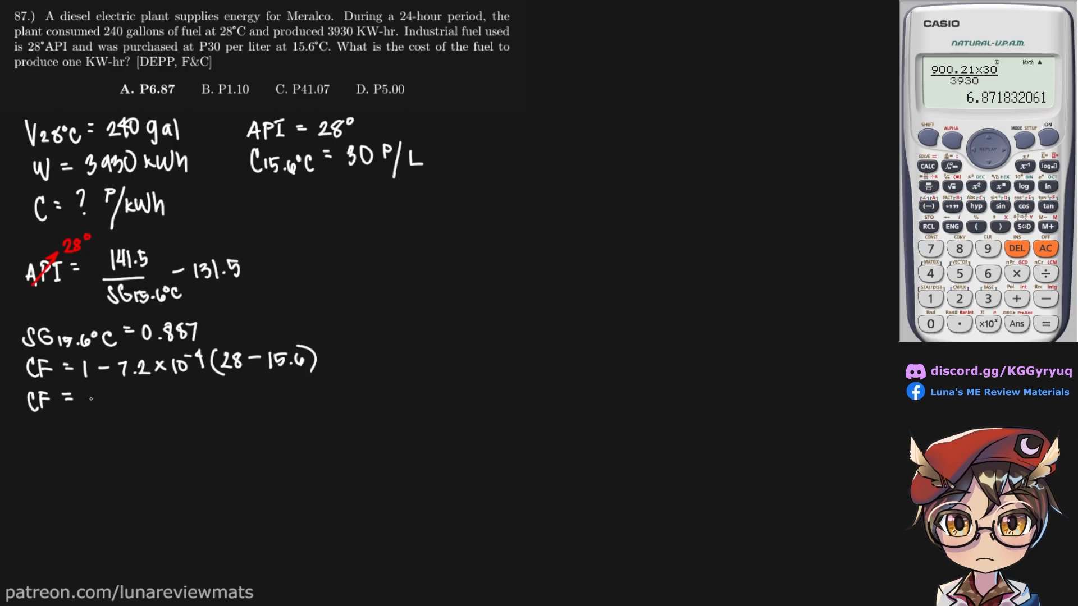
- Write the result CF = 0.991 on a new line
{"action": "type", "text": "0.90"}
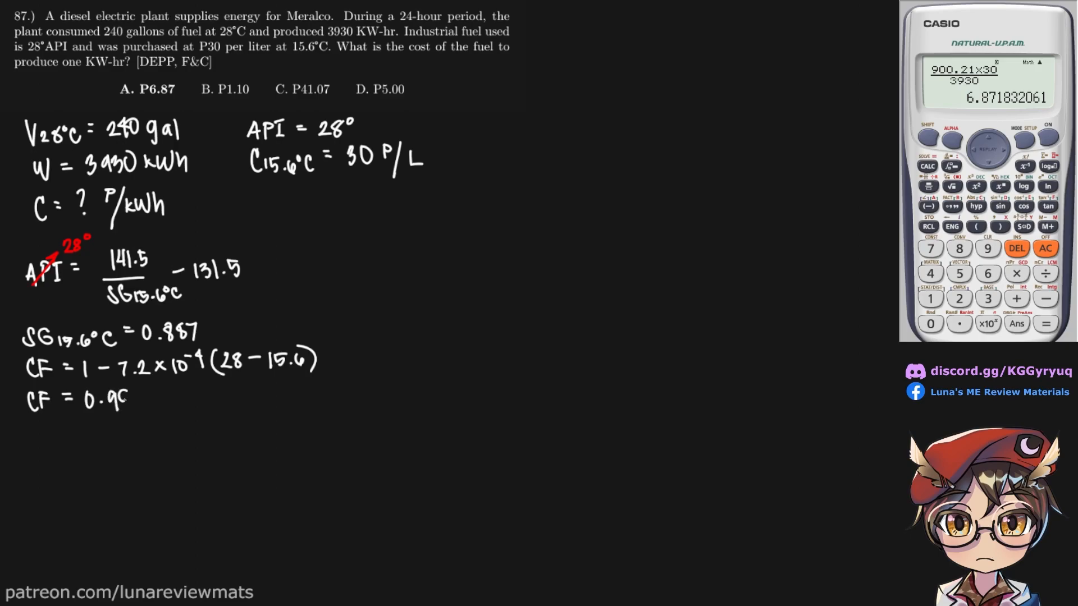
{"action": "type", "text": "91"}
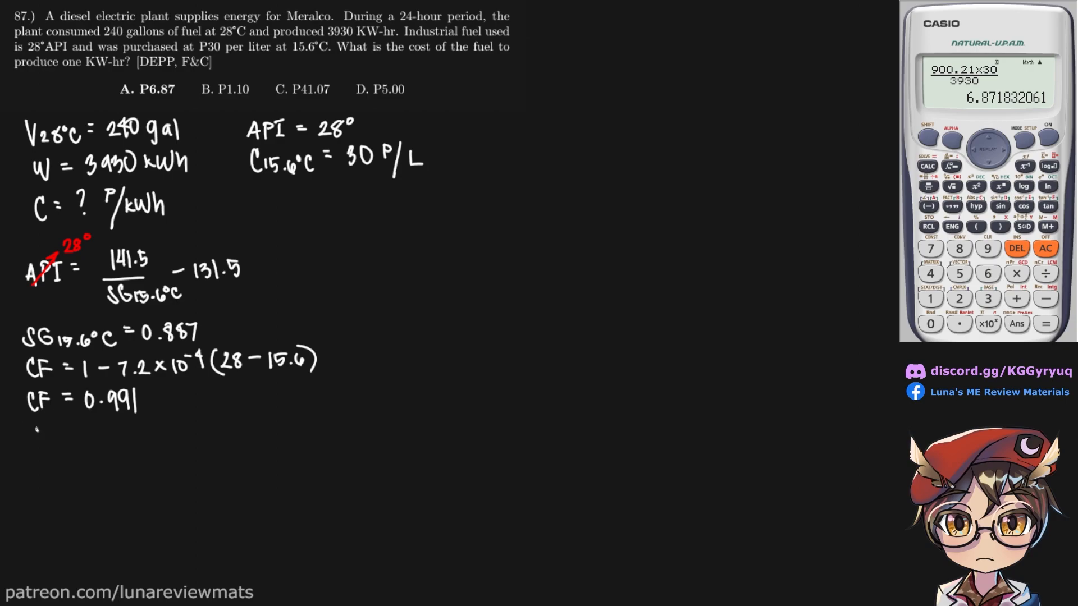
- Write SG28°C = 0.887 with a red tick beside the 0.887 specific gravity
{"action": "type", "text": "SG"}
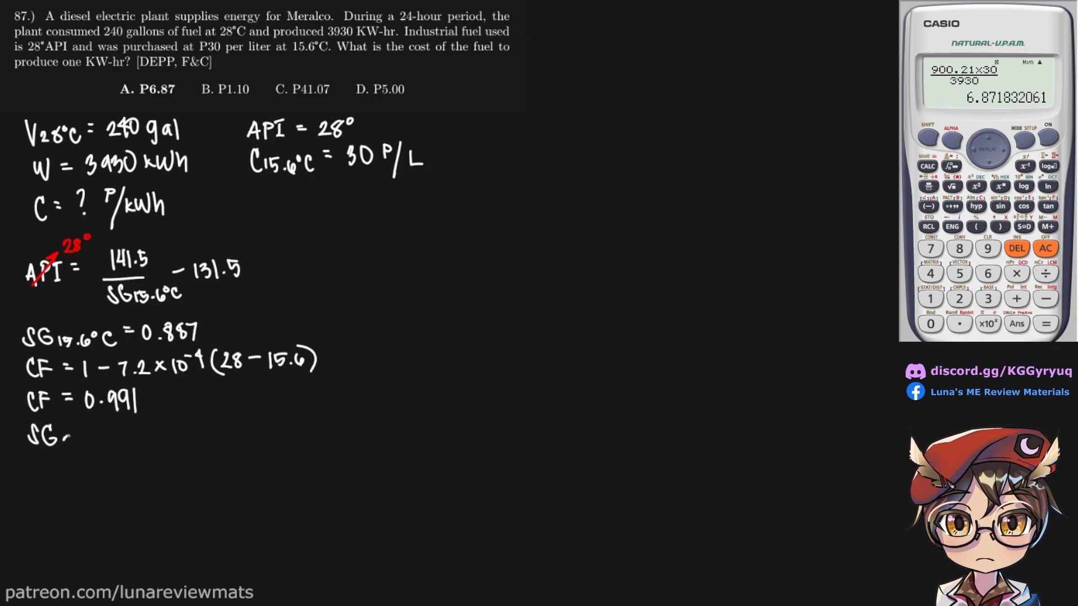
{"action": "type", "text": "28°C"}
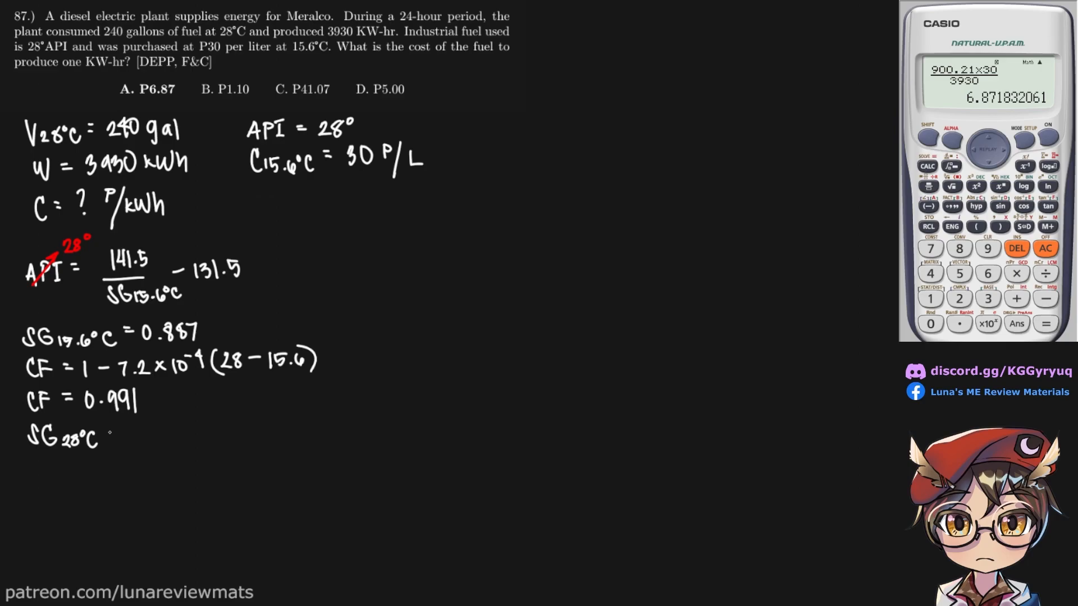
{"action": "left_click_drag", "start_coordinate": [195, 343], "coordinate": [216, 327]}
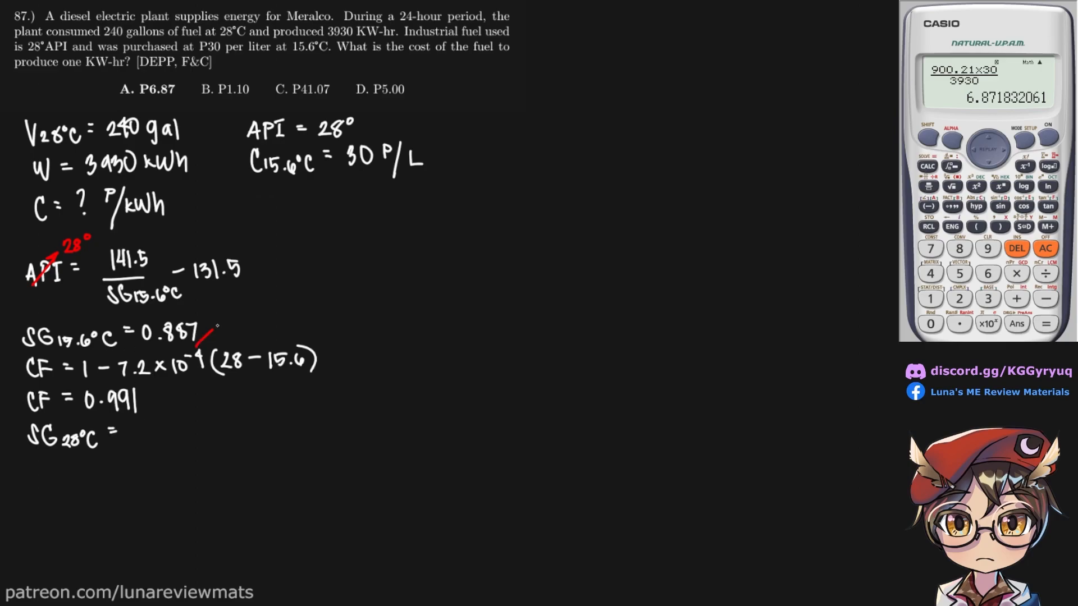
{"action": "type", "text": "0.8"}
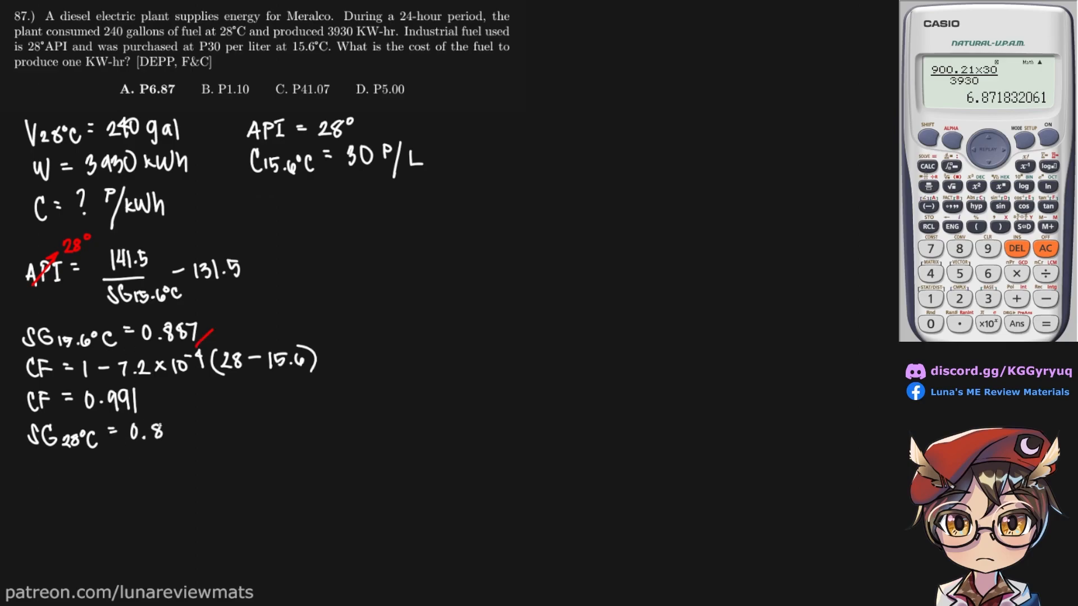
{"action": "type", "text": "887"}
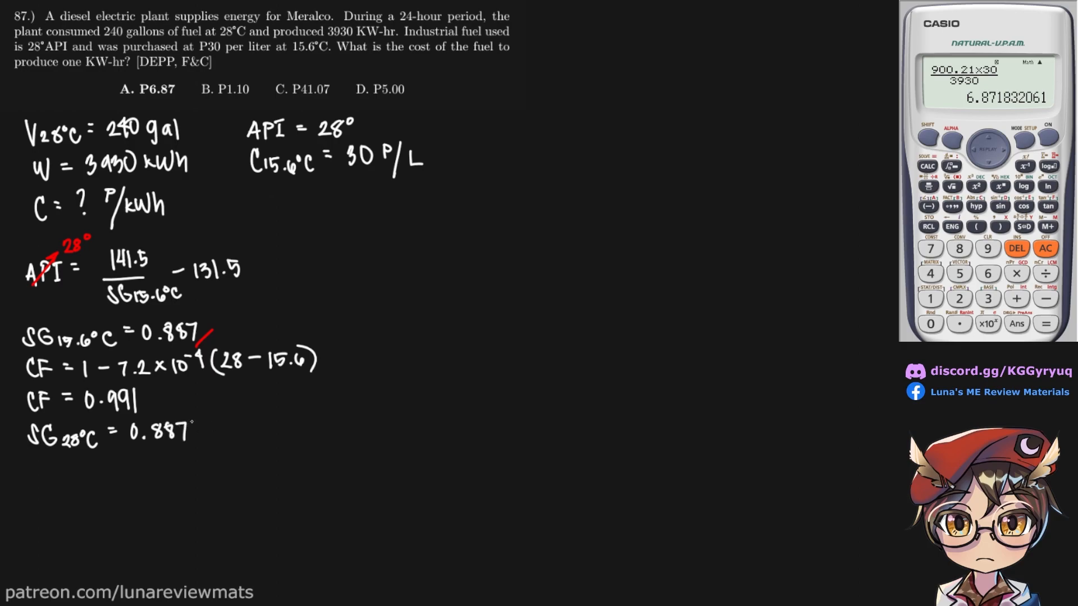
- Multiply by (0.991) and write the result ≈ 0.879
{"action": "type", "text": "(0."}
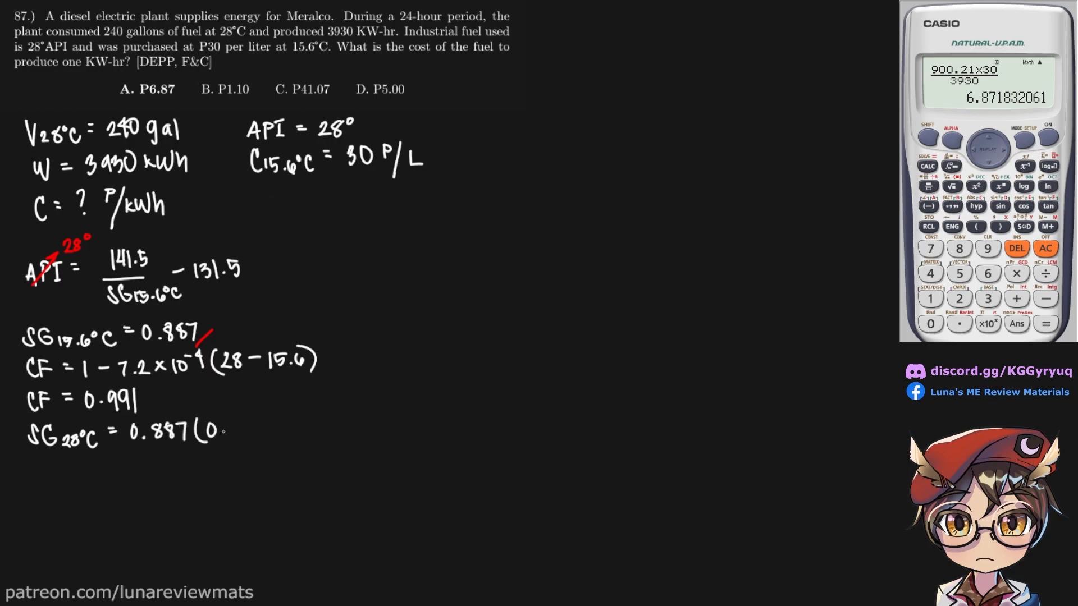
{"action": "type", "text": "0.991)"}
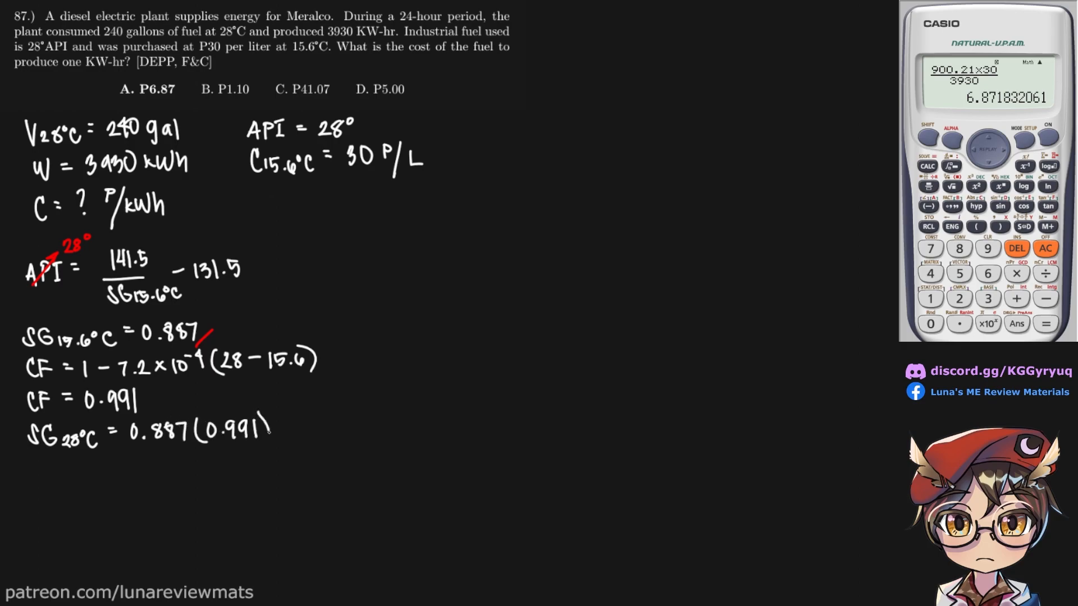
{"action": "left_click_drag", "start_coordinate": [265, 419], "coordinate": [268, 446]}
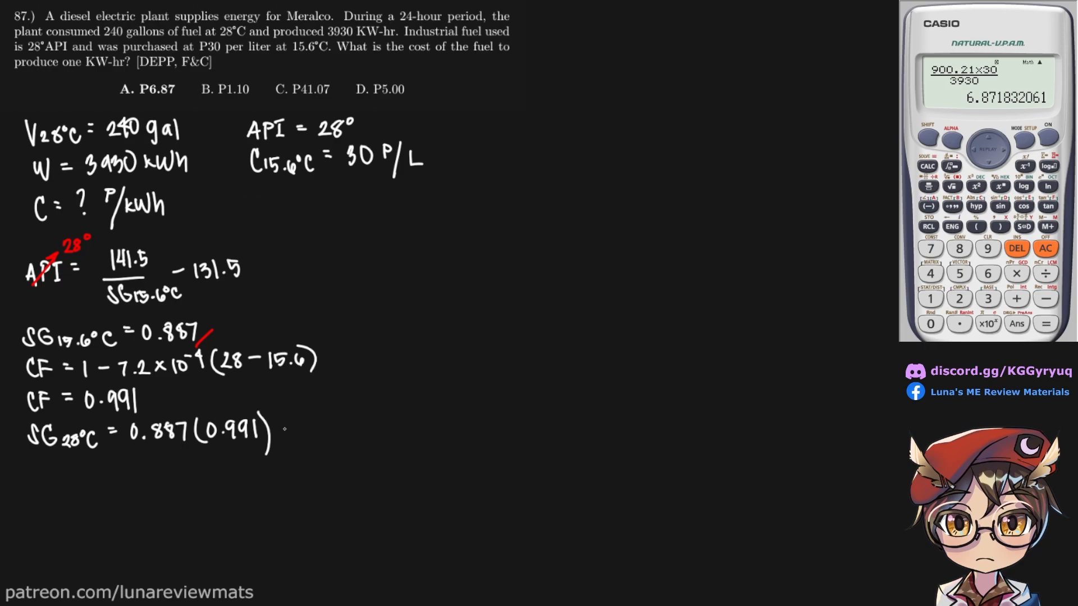
{"action": "type", "text": "=0."}
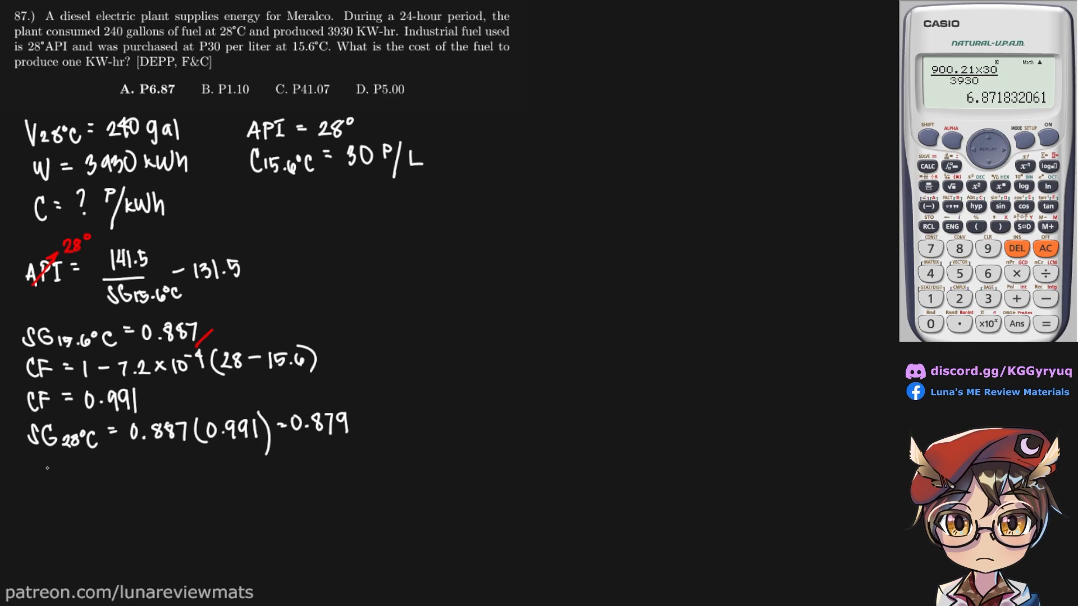
- Write the mass balance SG15.6°C·V15.6°C = SG28°C·V28°C
{"action": "type", "text": "SG"}
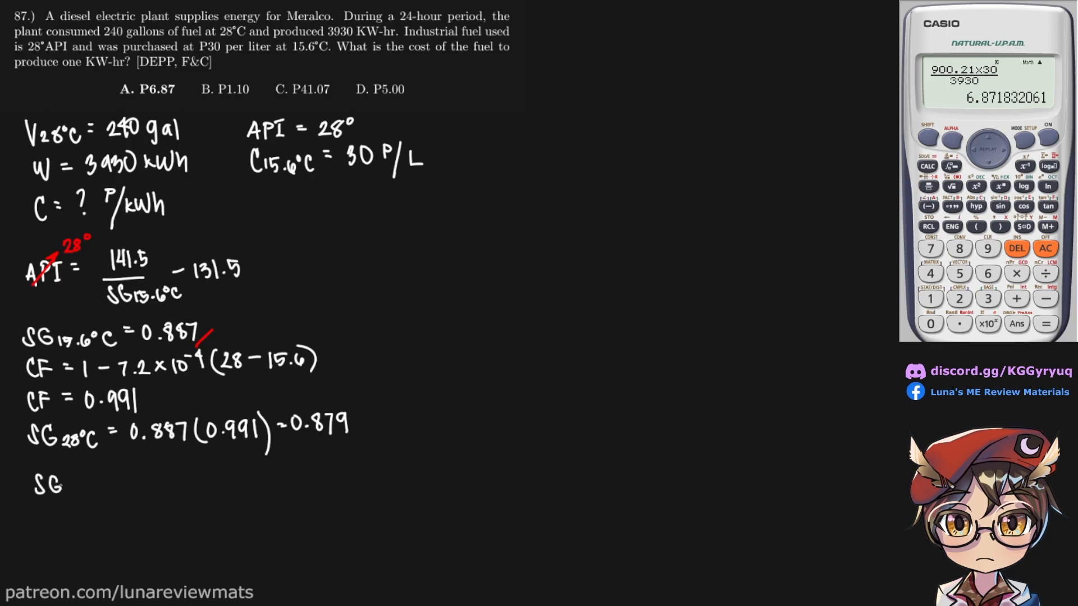
{"action": "type", "text": "15.6°C Y"}
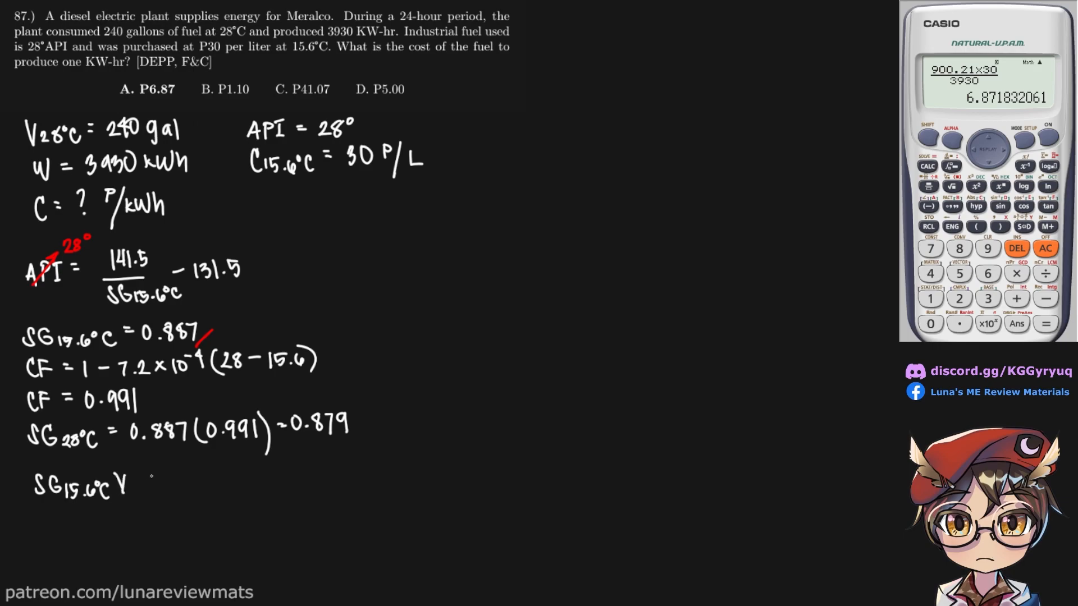
{"action": "type", "text": "15.6"}
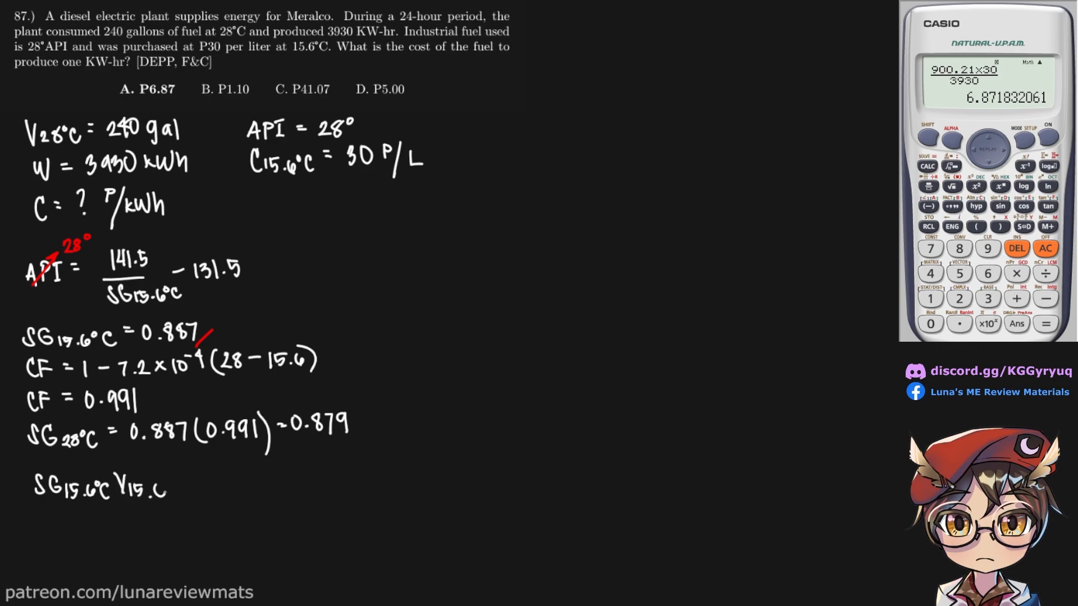
{"action": "type", "text": "°C = SG"}
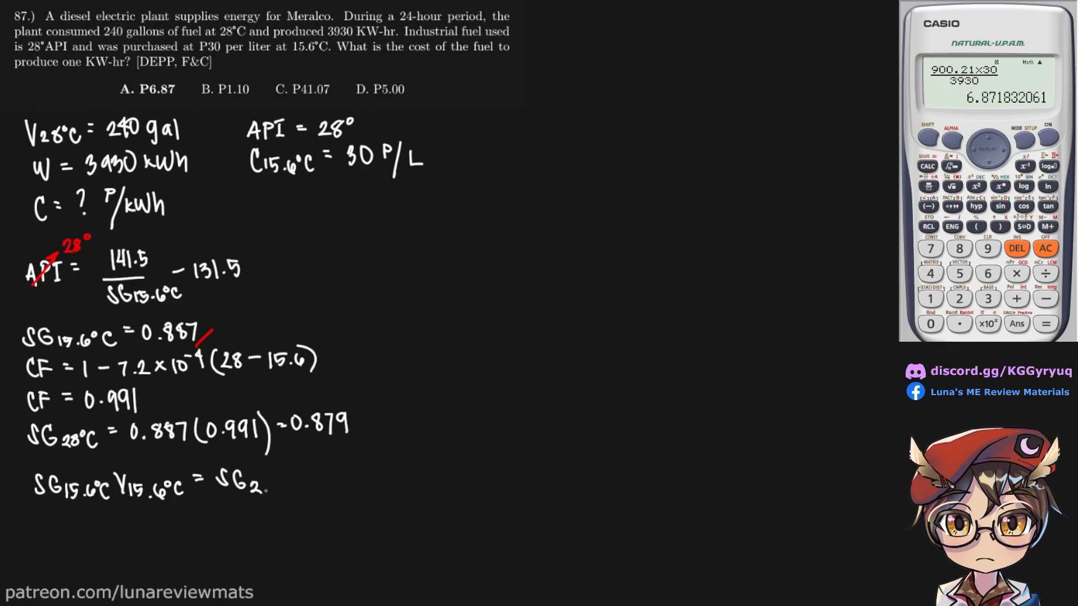
{"action": "type", "text": "28°C V28"}
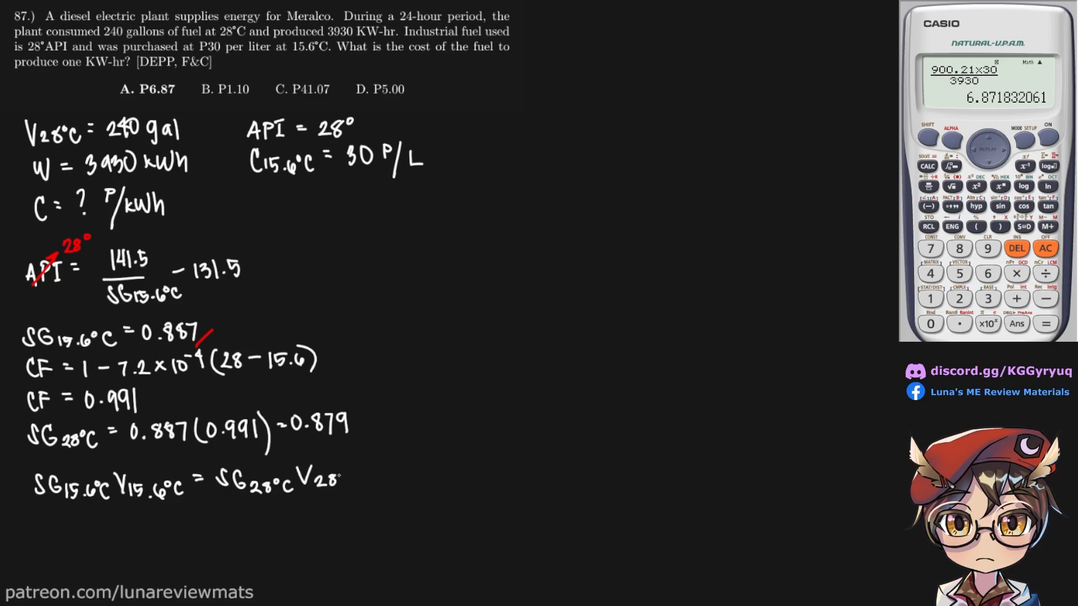
{"action": "type", "text": "°C"}
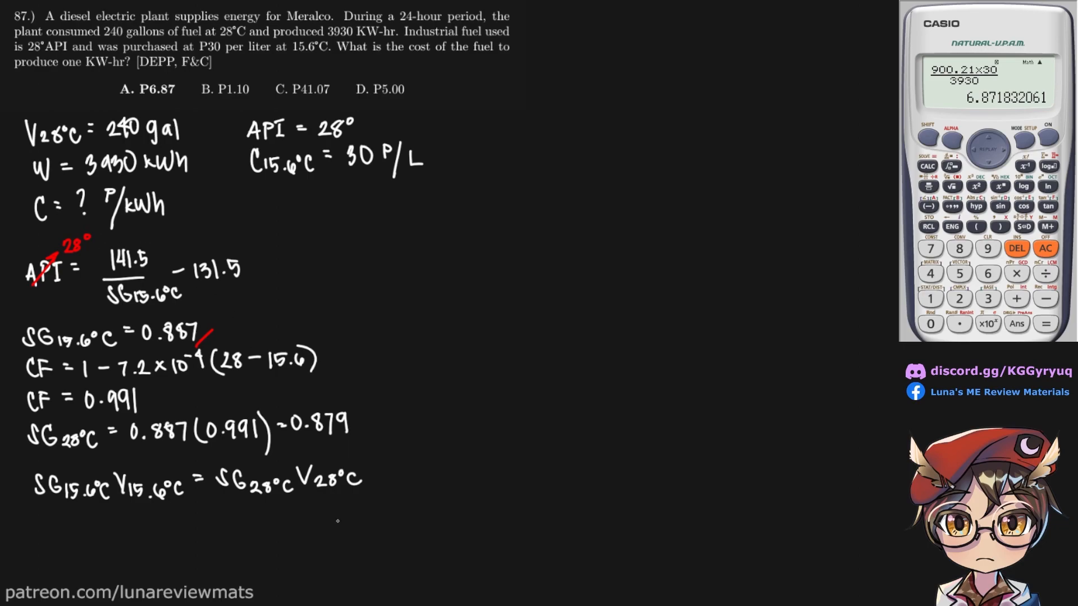
- Annotate in red: tick the given 240 gal volume and mark the unknown volume with a question mark
{"action": "left_click_drag", "start_coordinate": [301, 495], "coordinate": [336, 457]}
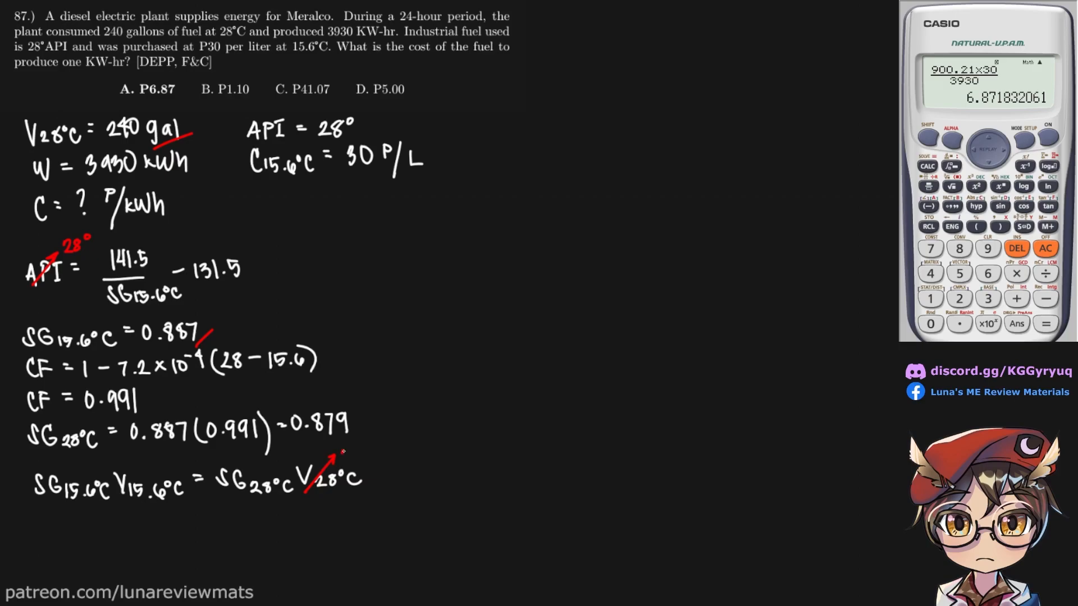
{"action": "type", "text": "240 gal"}
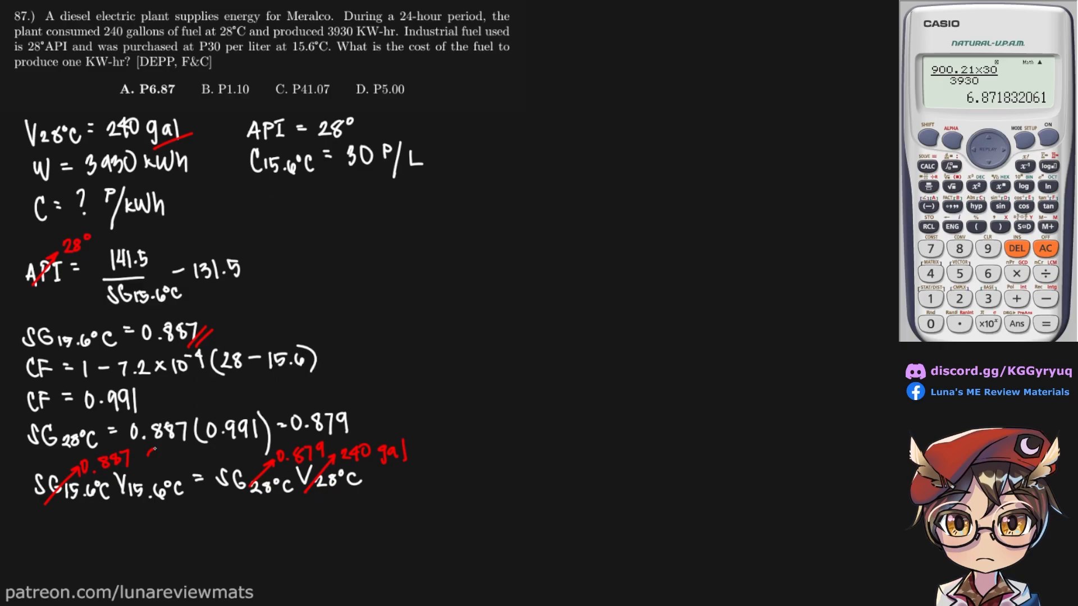
{"action": "left_click", "coordinate": [156, 459]}
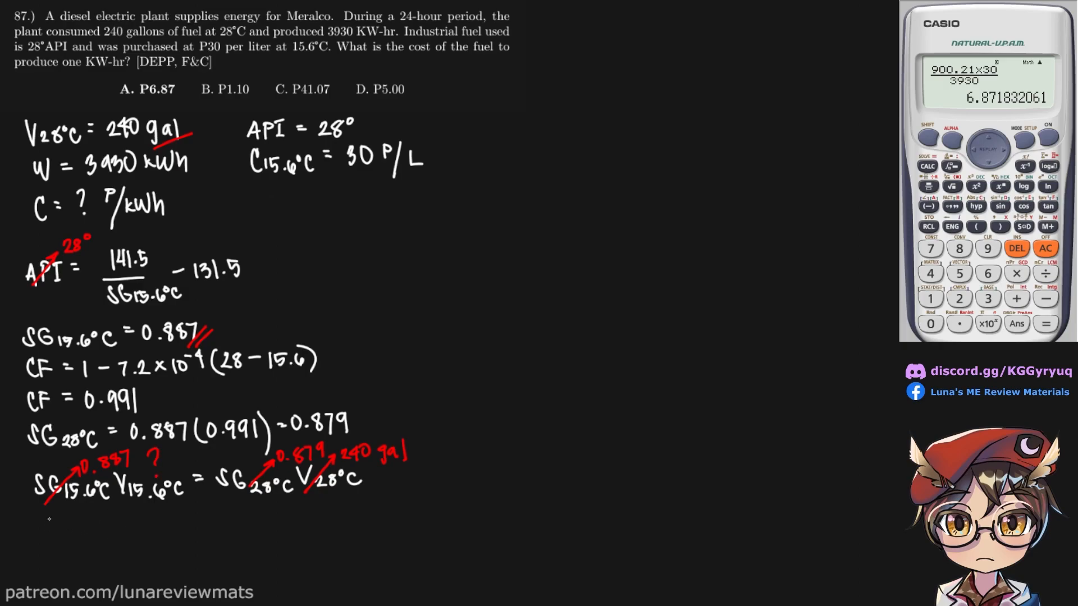
- Write V15.6°C = 273.835 gal and begin a bracket beside the result
{"action": "type", "text": "V"}
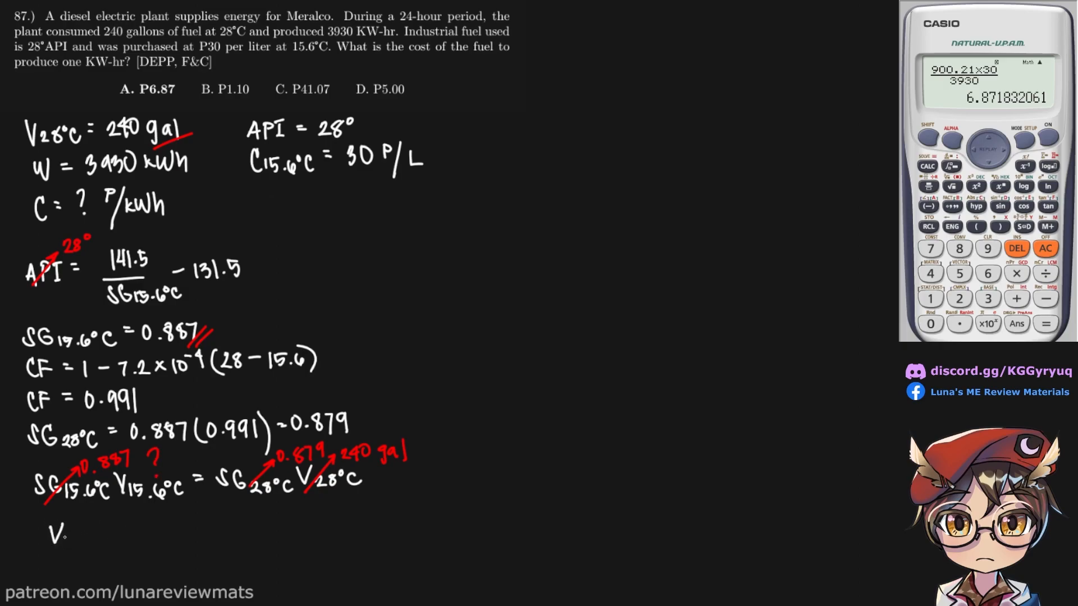
{"action": "type", "text": "15.6°C ="}
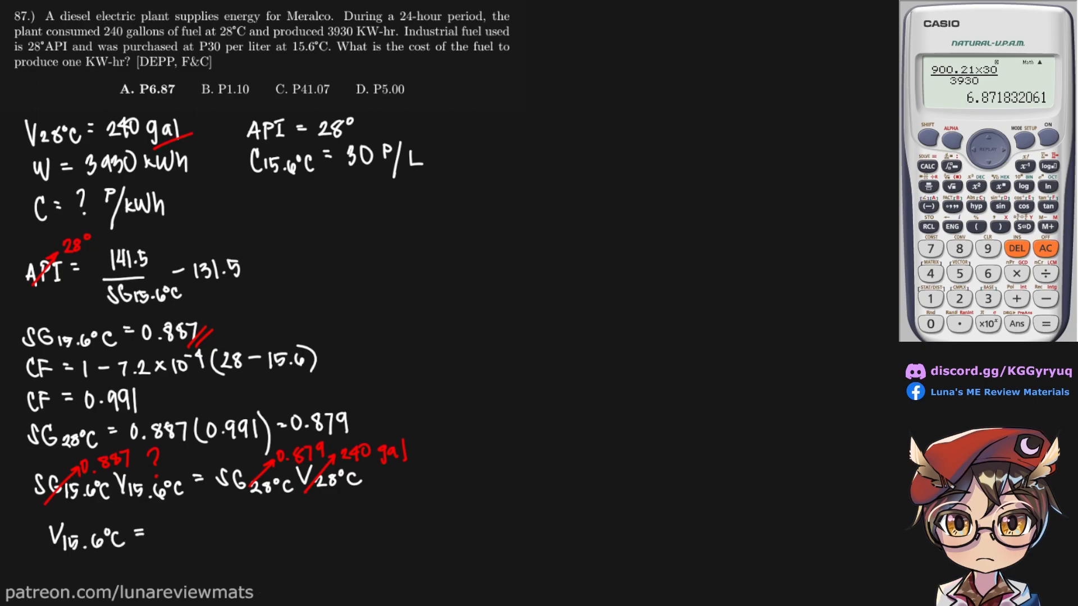
{"action": "type", "text": "2"}
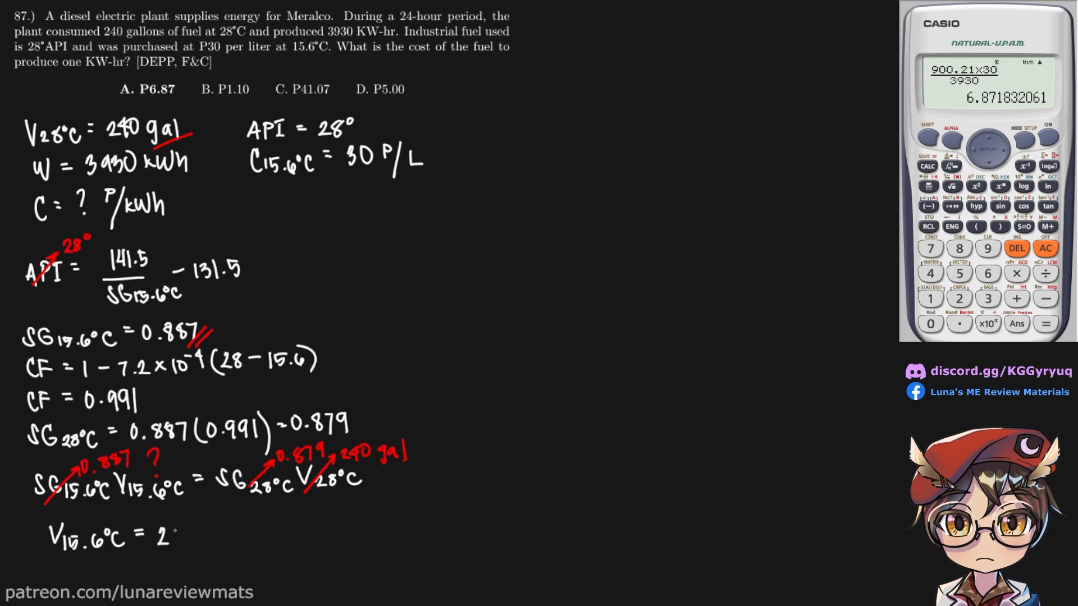
{"action": "type", "text": "273.835"}
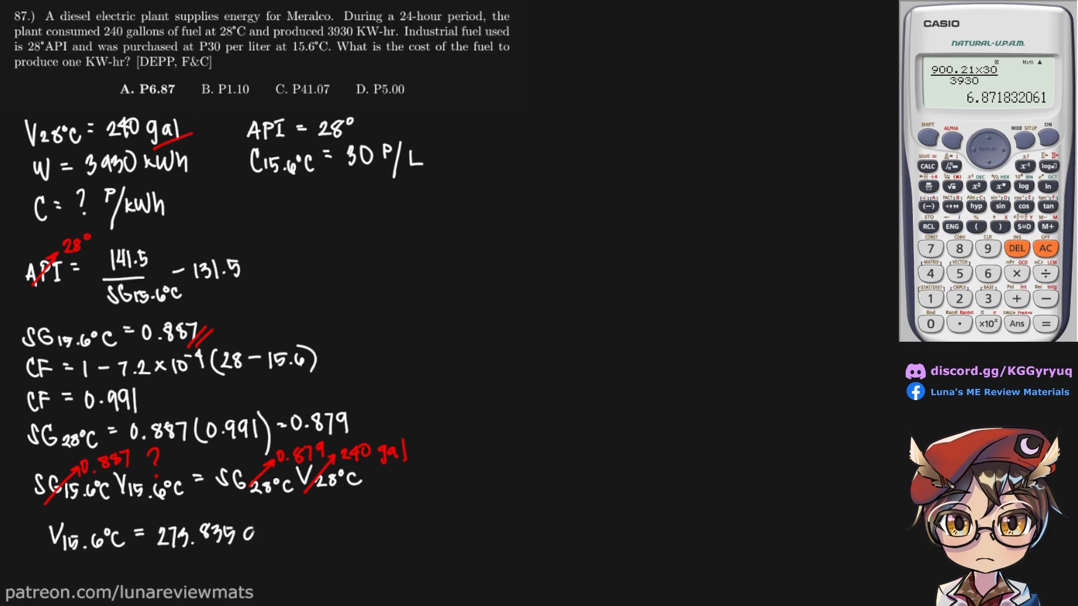
{"action": "type", "text": "gal"}
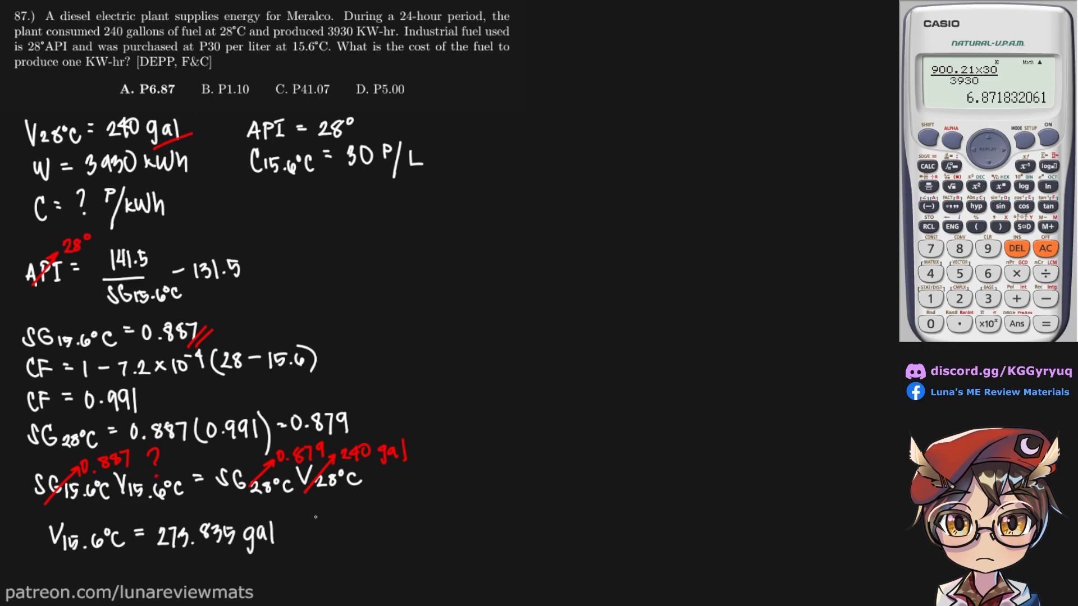
{"action": "left_click_drag", "start_coordinate": [292, 512], "coordinate": [295, 574]}
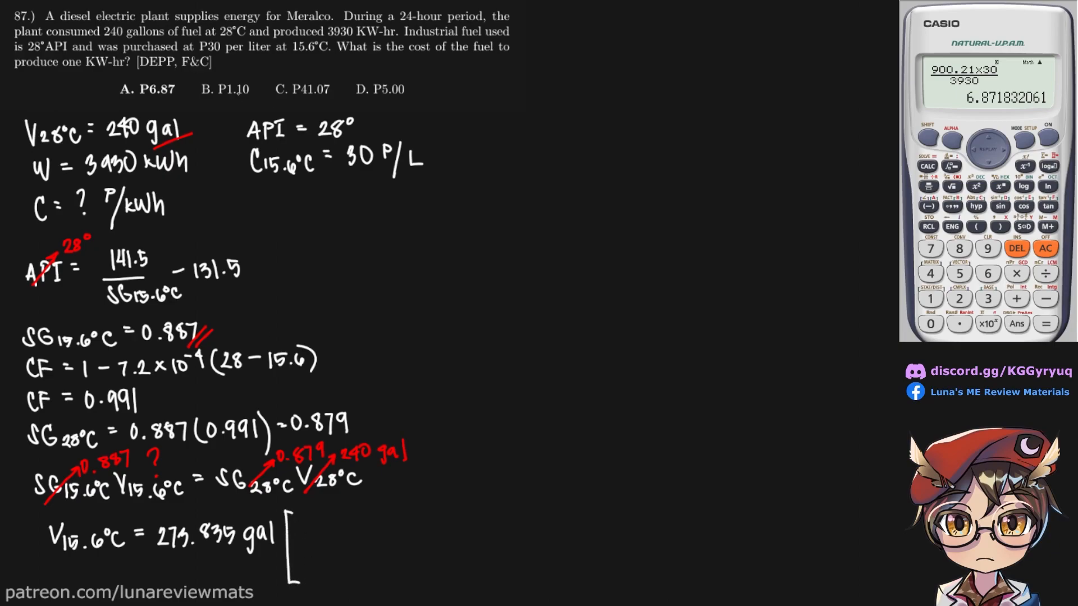